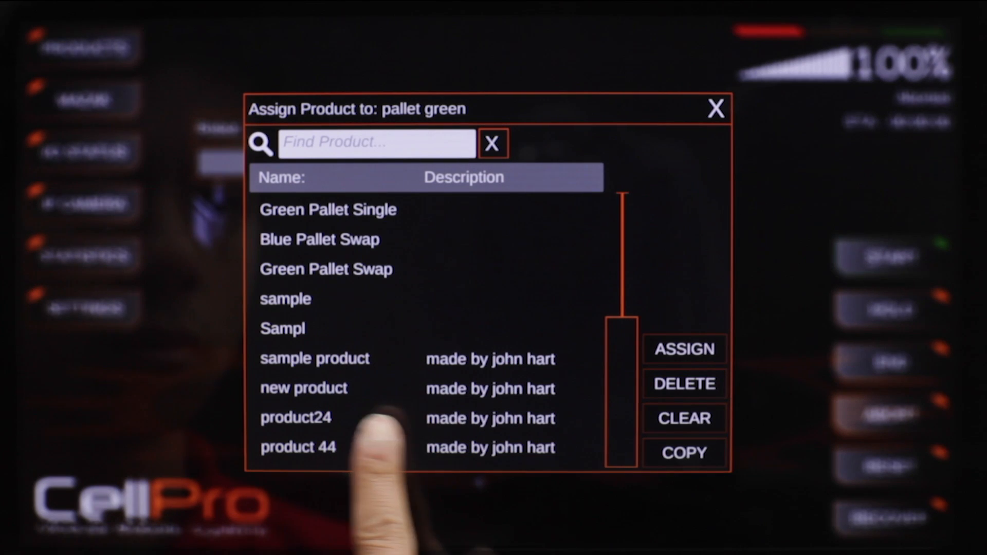
# Assign product 44 to pallet green and start a Full run of all pallet parts
pyautogui.click(298, 448)
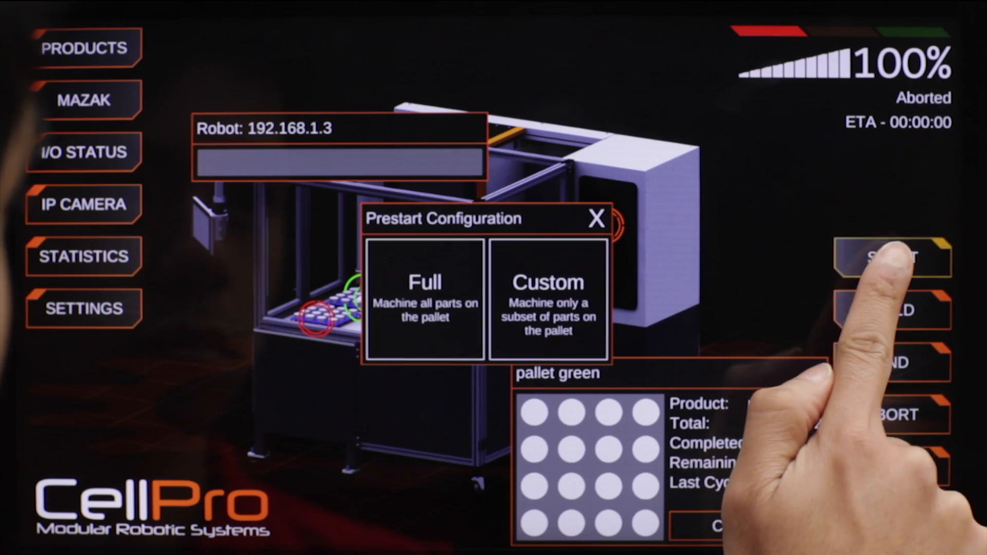
pyautogui.click(425, 299)
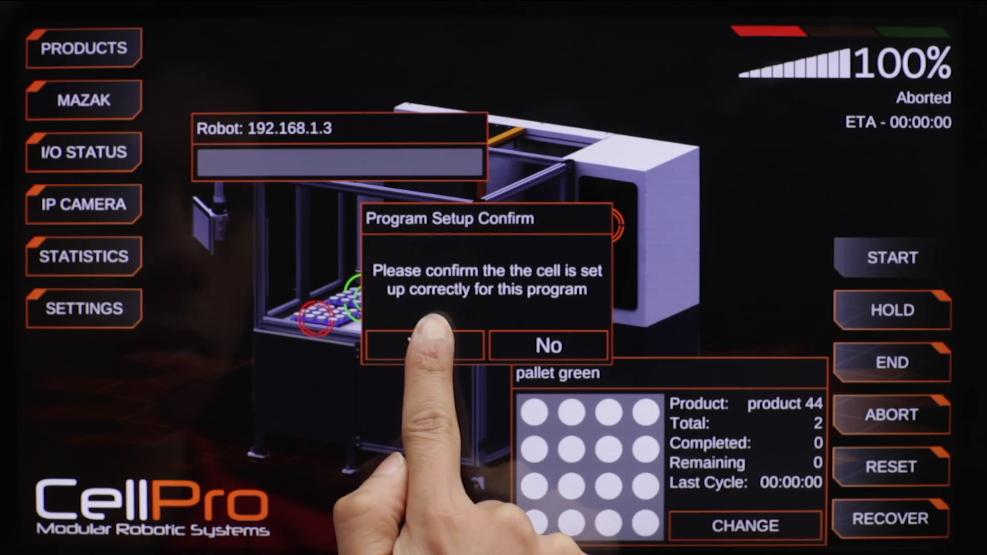
pyautogui.click(423, 345)
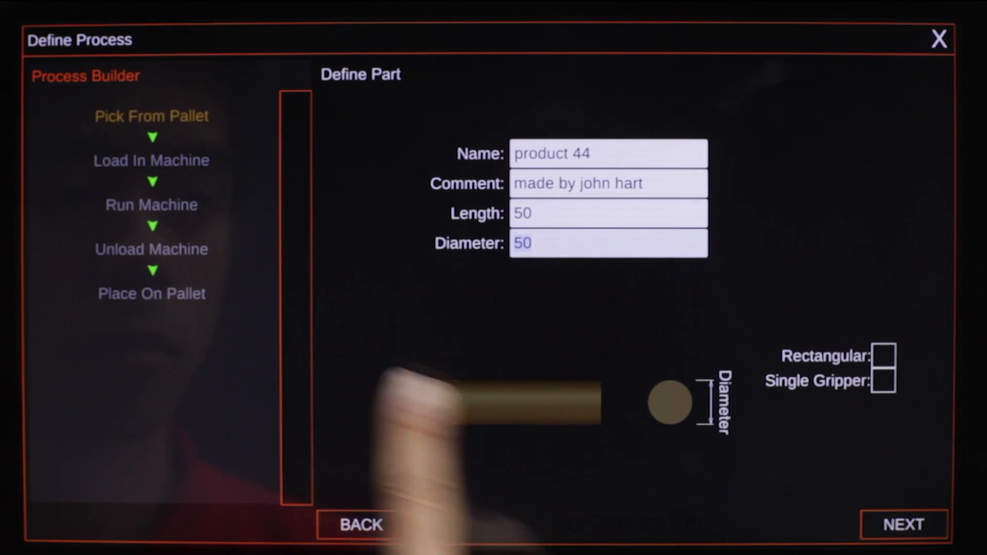
# Accept the 4-by-4 pallet with 54 hole diameter, the robot grip, and machine jaw length 47
pyautogui.click(904, 525)
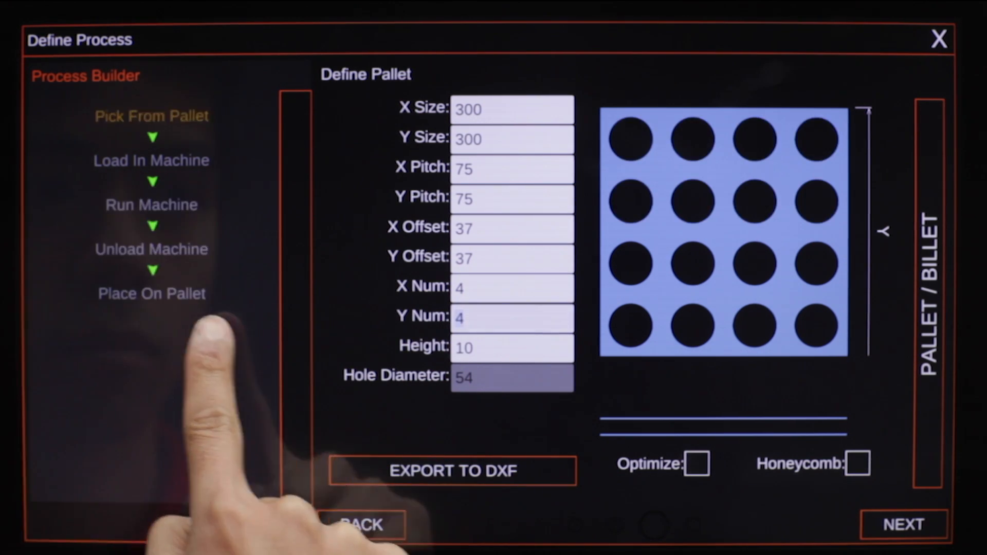
pyautogui.click(904, 525)
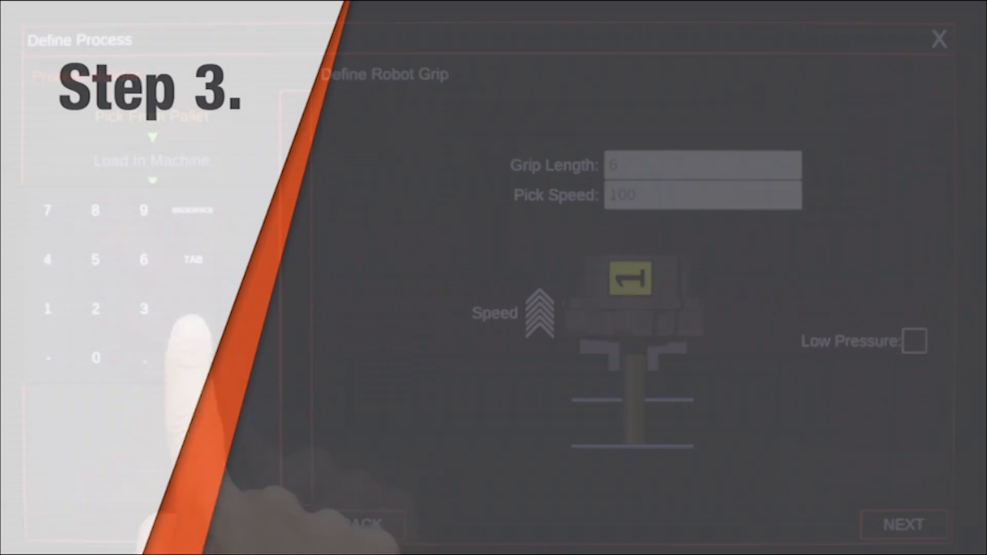
pyautogui.click(903, 524)
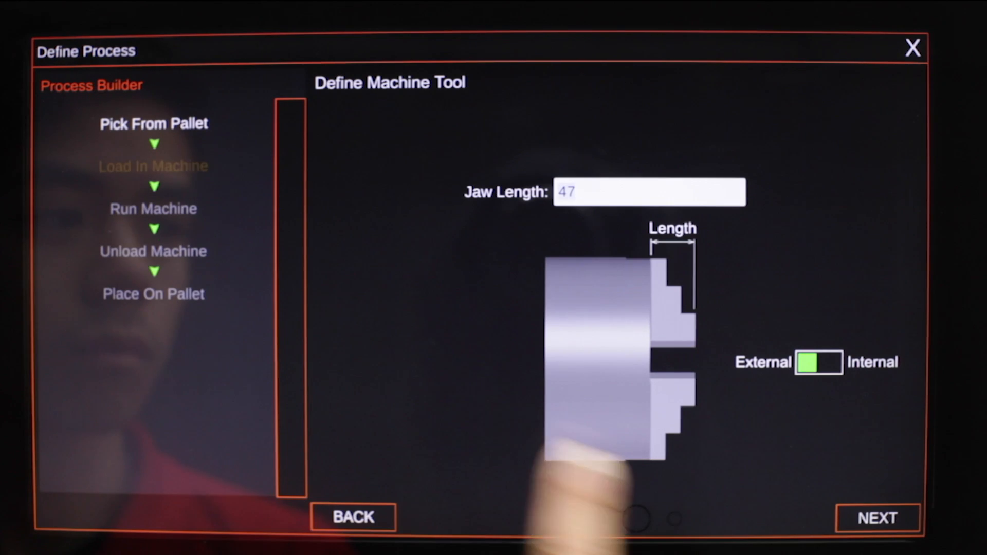
pyautogui.click(878, 517)
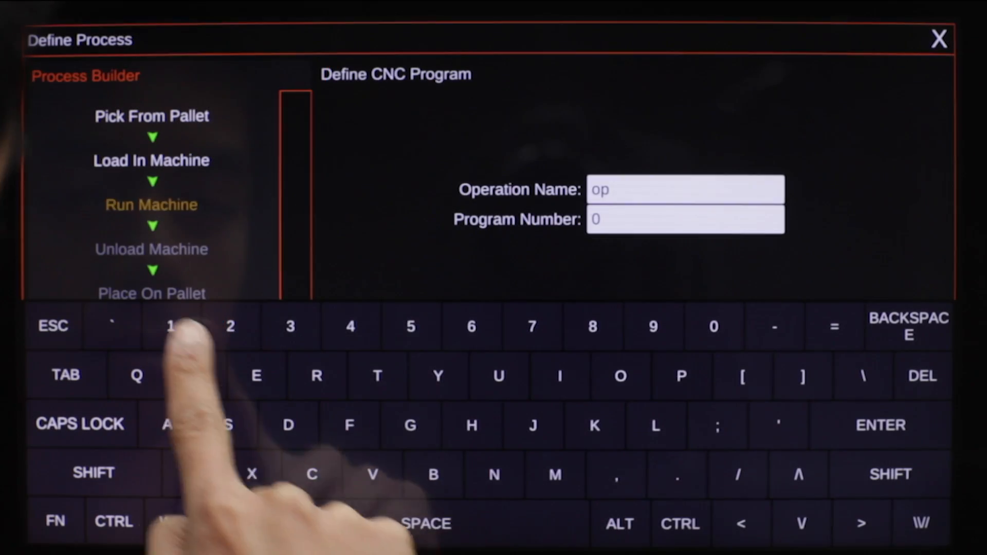
# Name the operation op10 with program number 10 and set place speed 100, finishing product 44
pyautogui.write('10')
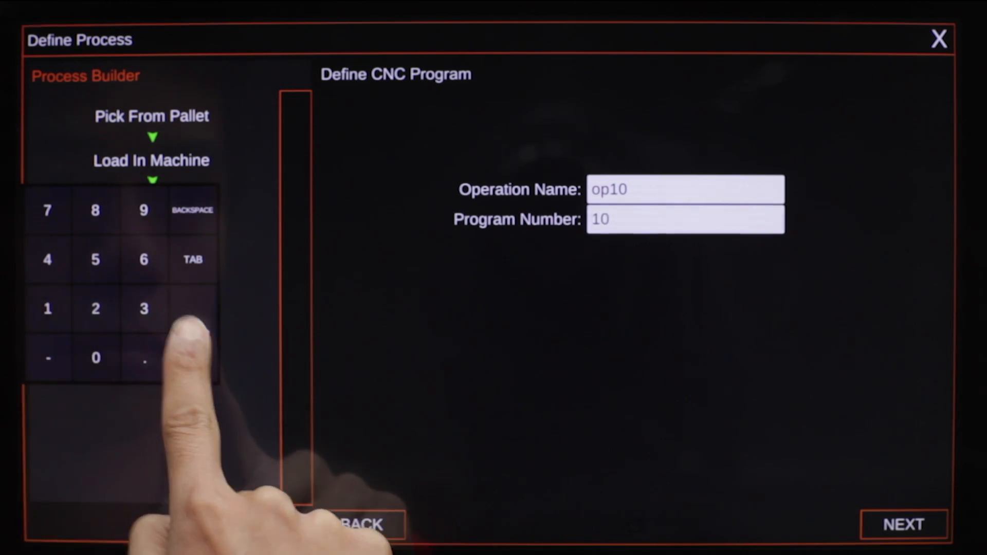
pyautogui.click(903, 524)
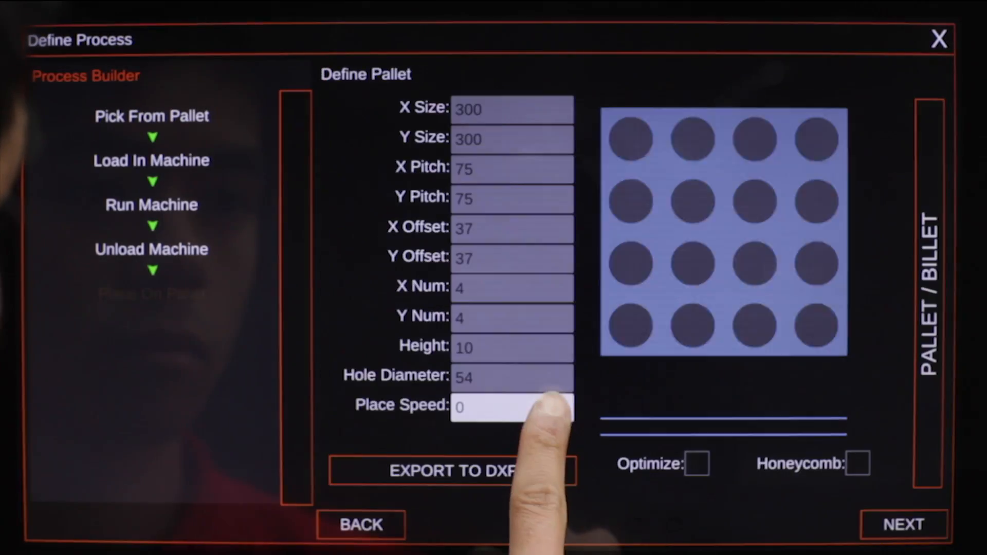
pyautogui.click(511, 407)
pyautogui.write('100')
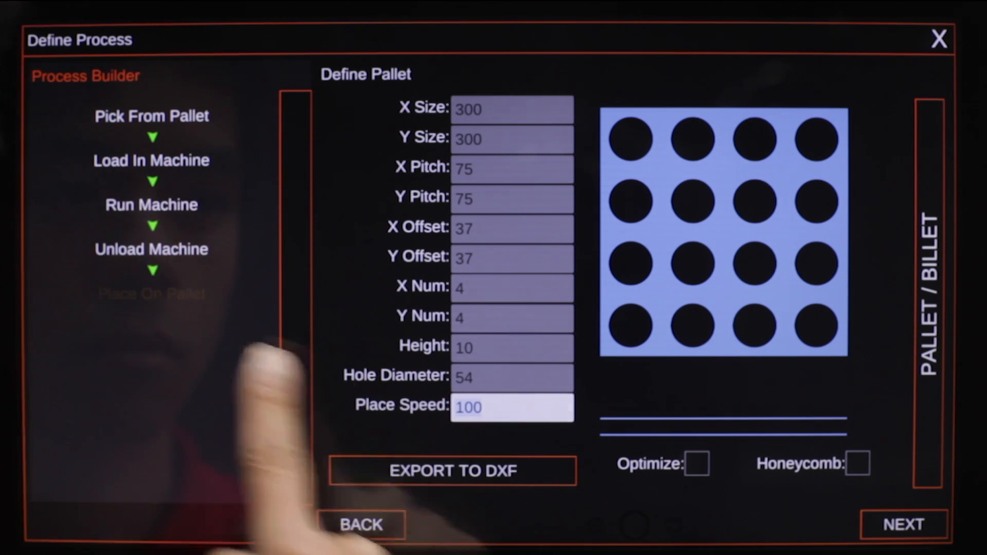
pyautogui.click(904, 523)
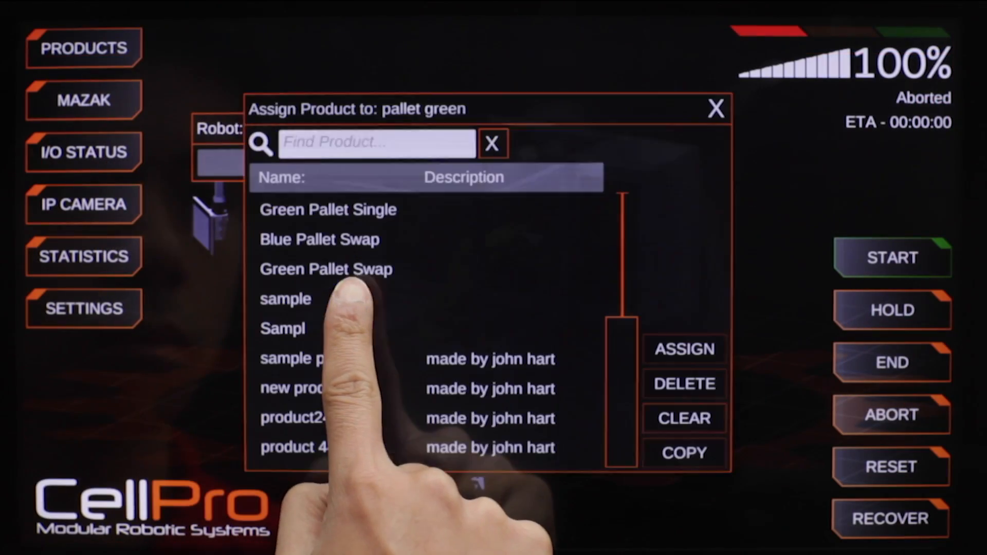
# Assign product 44 to pallet green and start the cell on the Full 16-part pallet
pyautogui.click(315, 448)
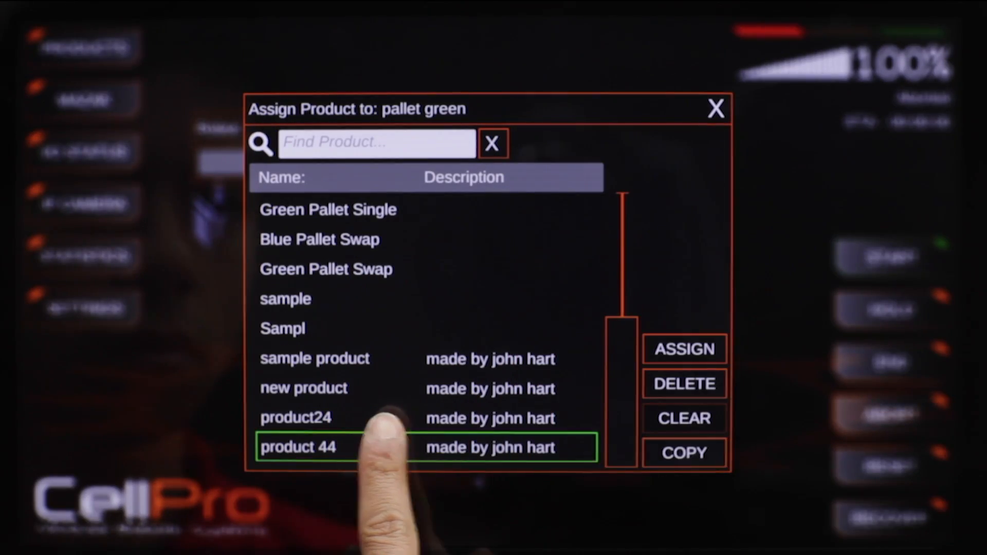
pyautogui.click(685, 350)
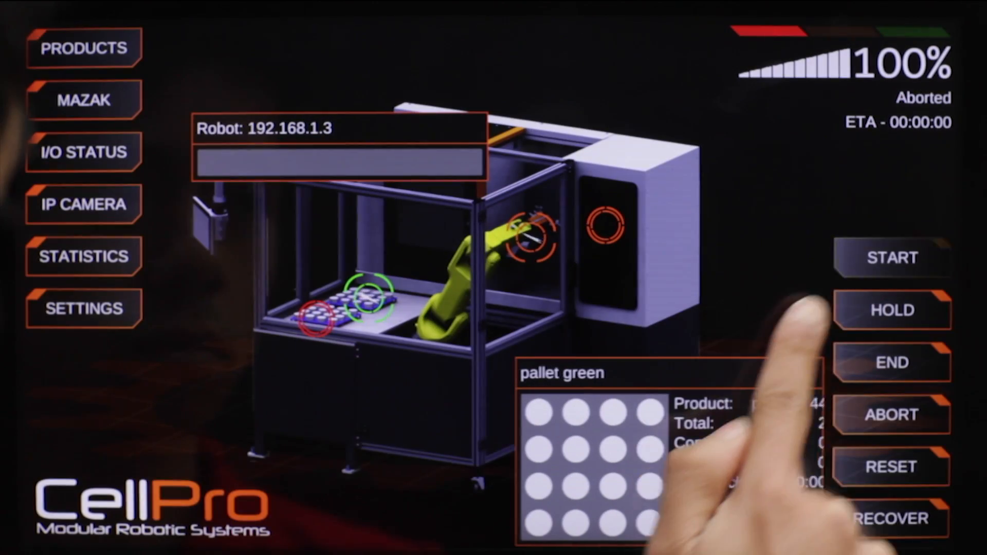
pyautogui.click(892, 257)
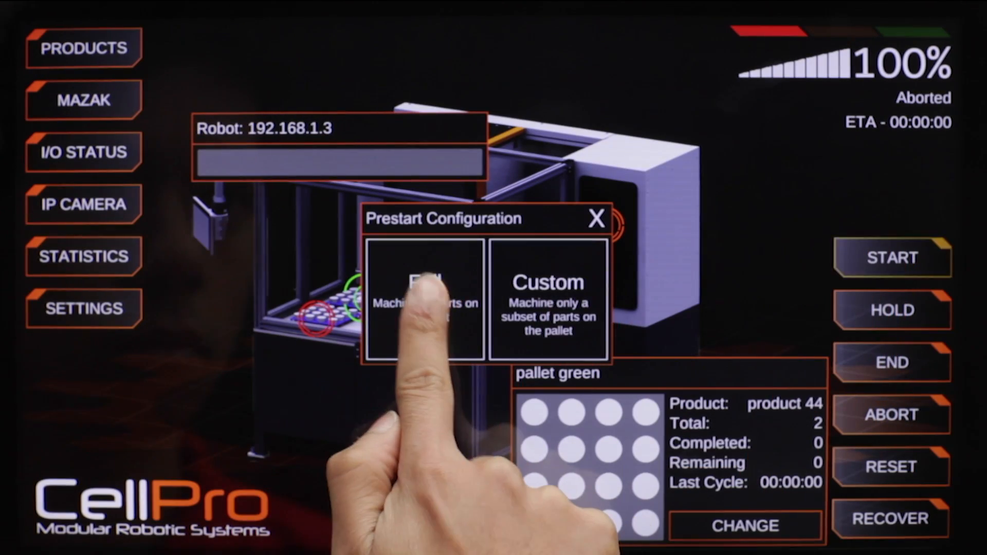
pyautogui.click(424, 301)
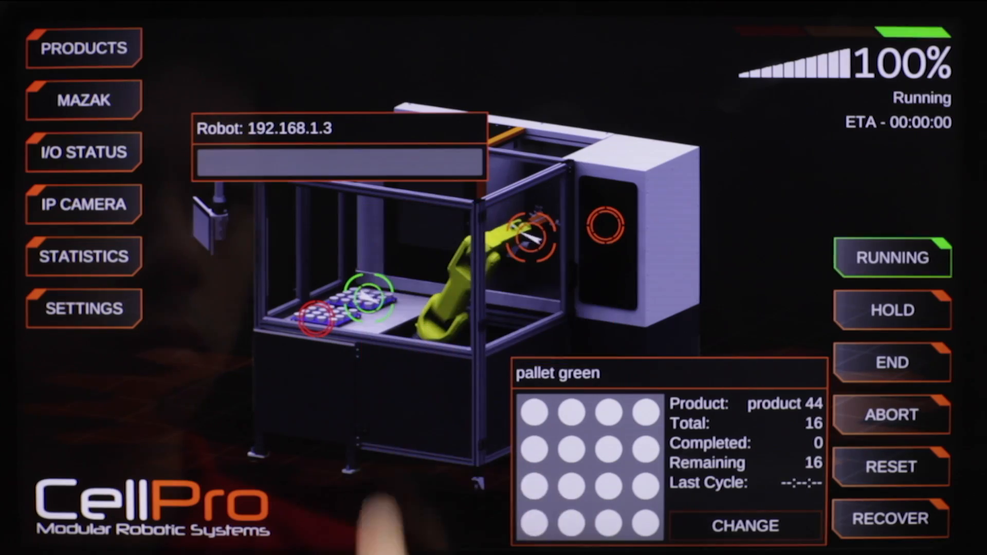